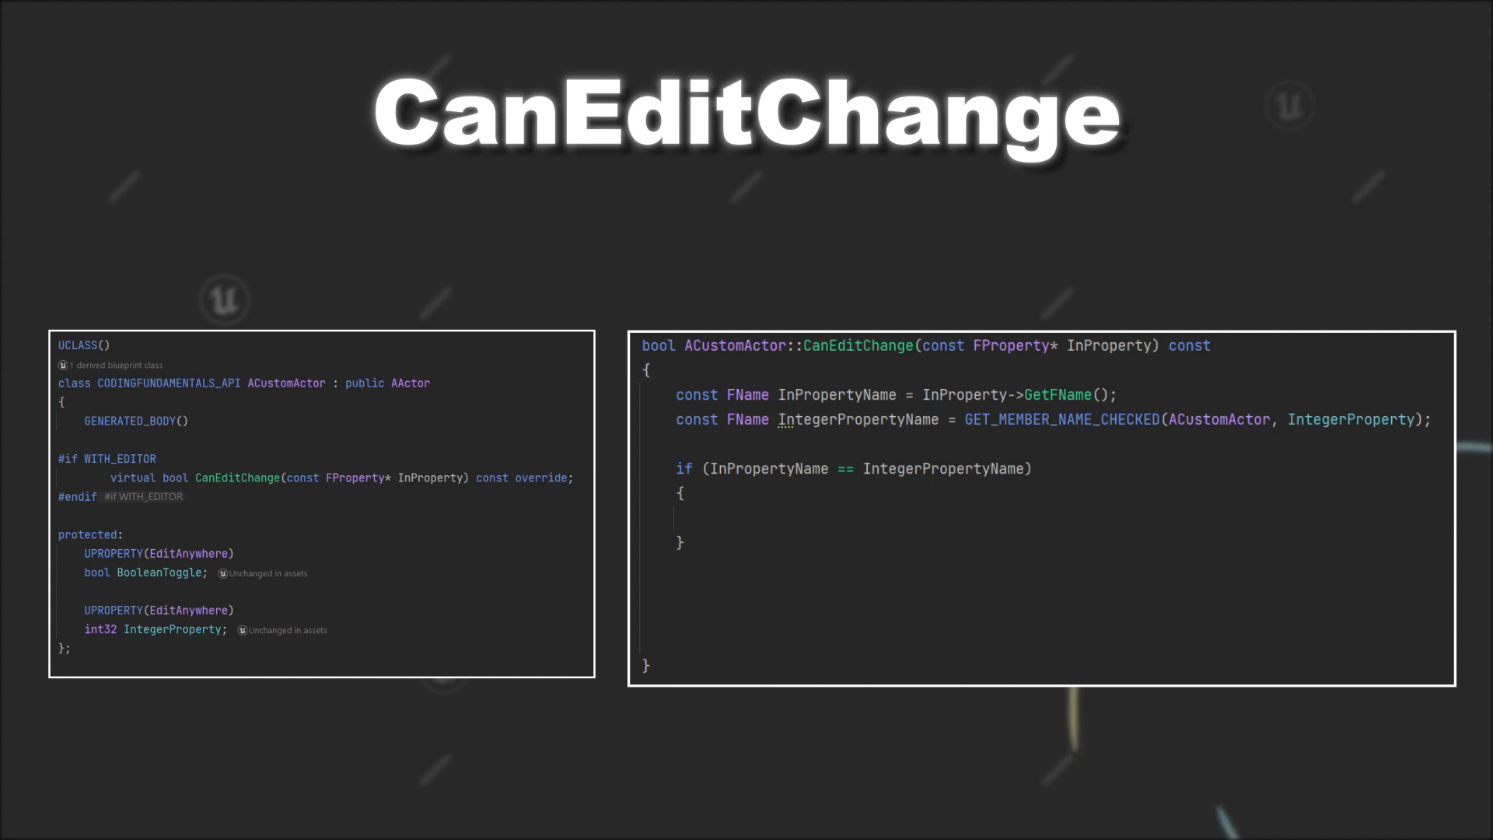
Inside the IntegerProperty check, return !BooleanToggle from CanEditChange.
double_click(657, 345)
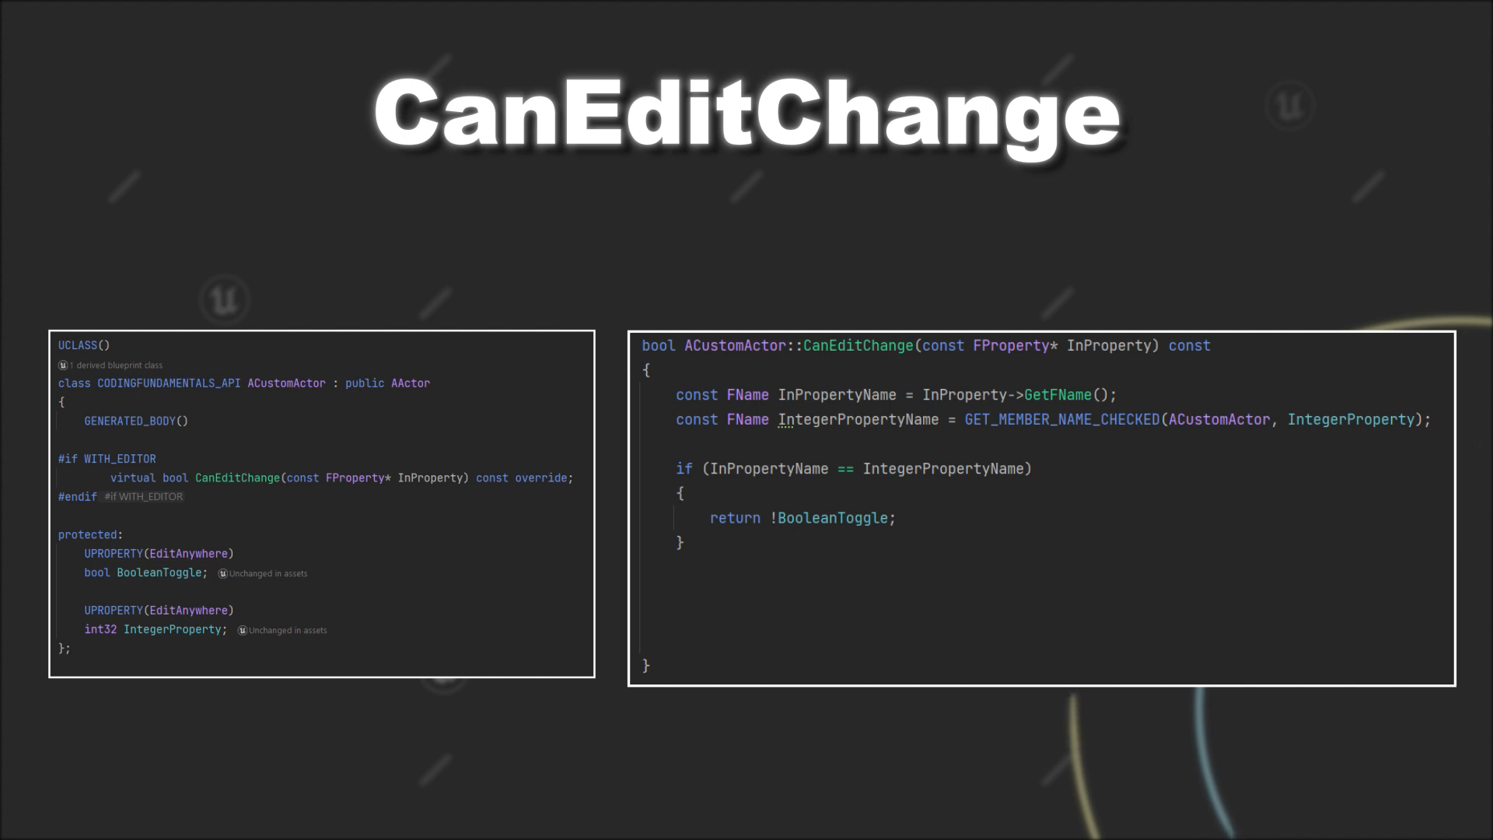
double_click(541, 477)
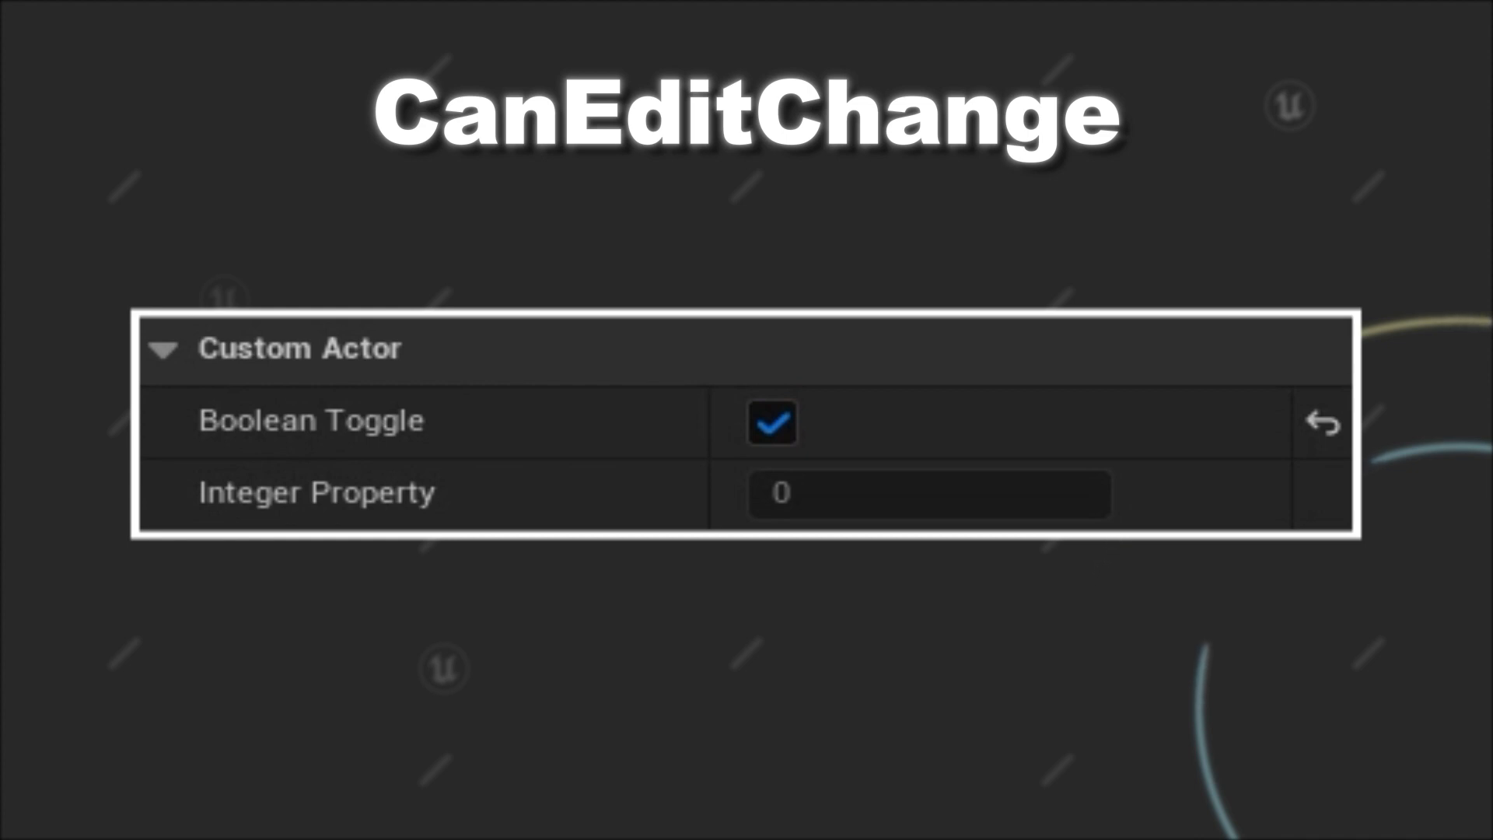
Uncheck Boolean Toggle and set the now-editable Integer Property to 8.
left_click(771, 422)
type("13")
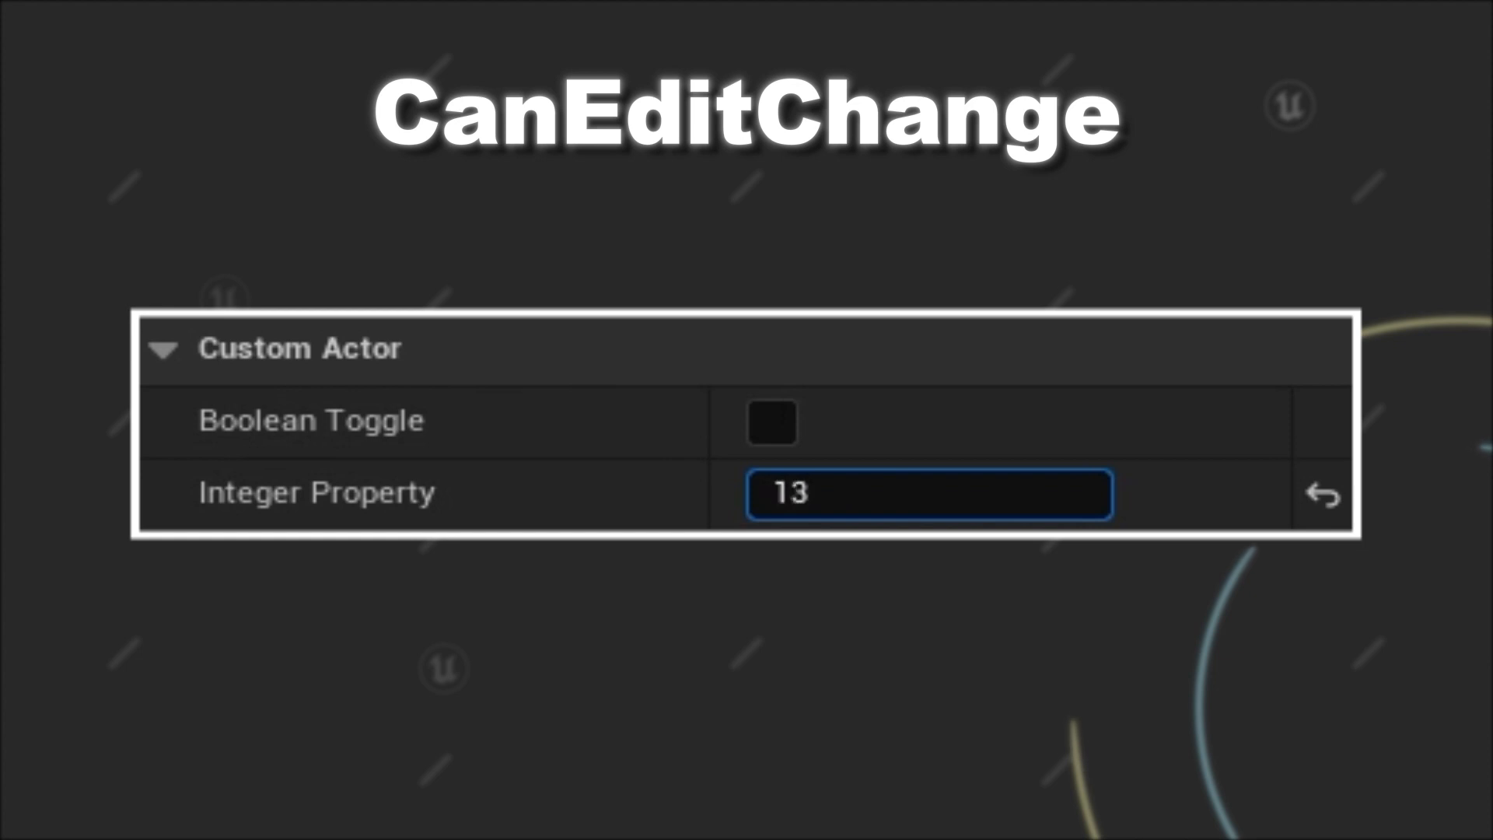
type("8")
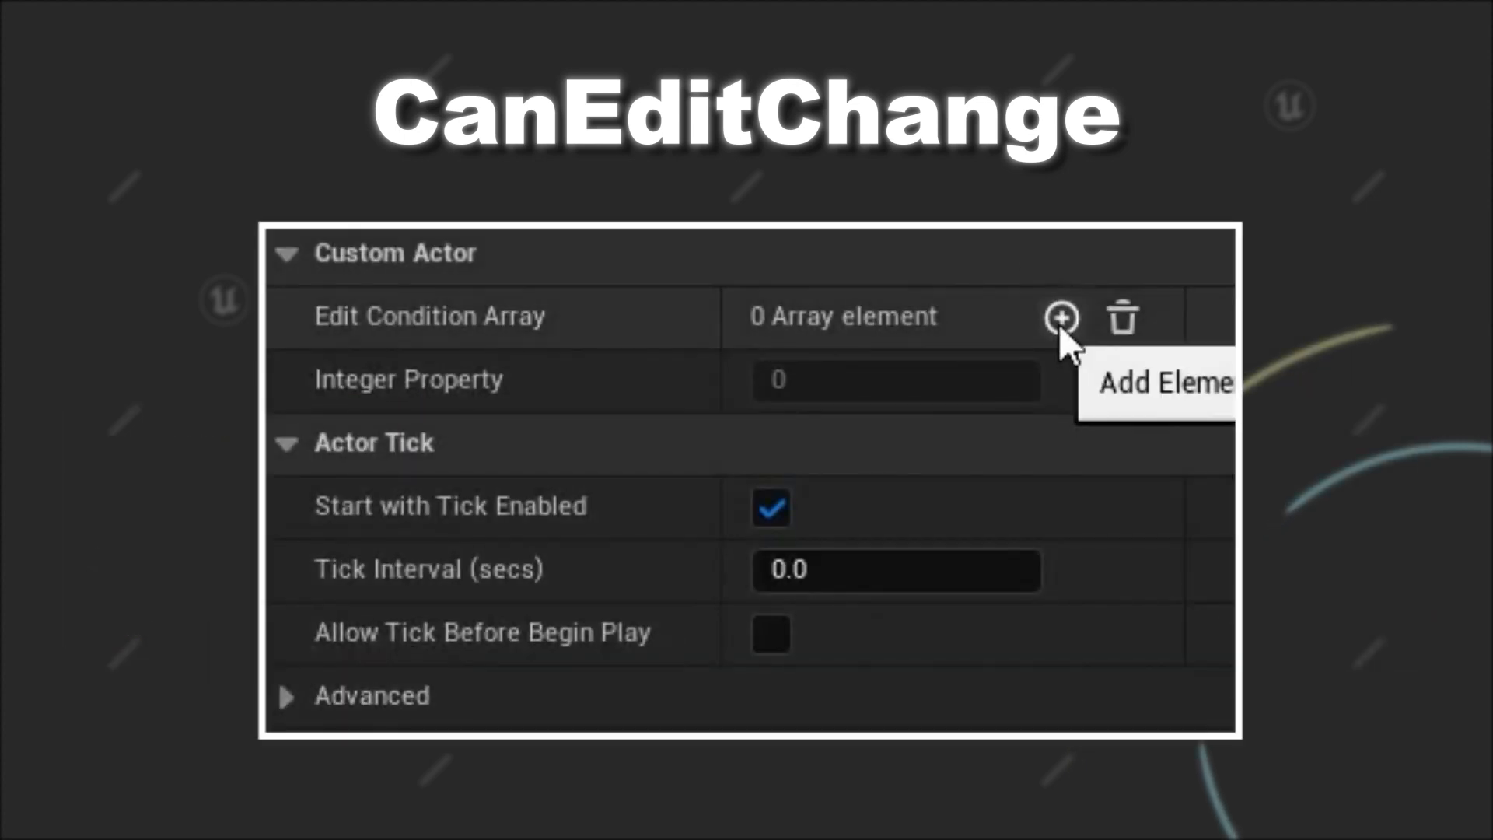
Add elements to Edit Condition Array and delete Index [2], leaving 5 and 3.
left_click(1059, 317)
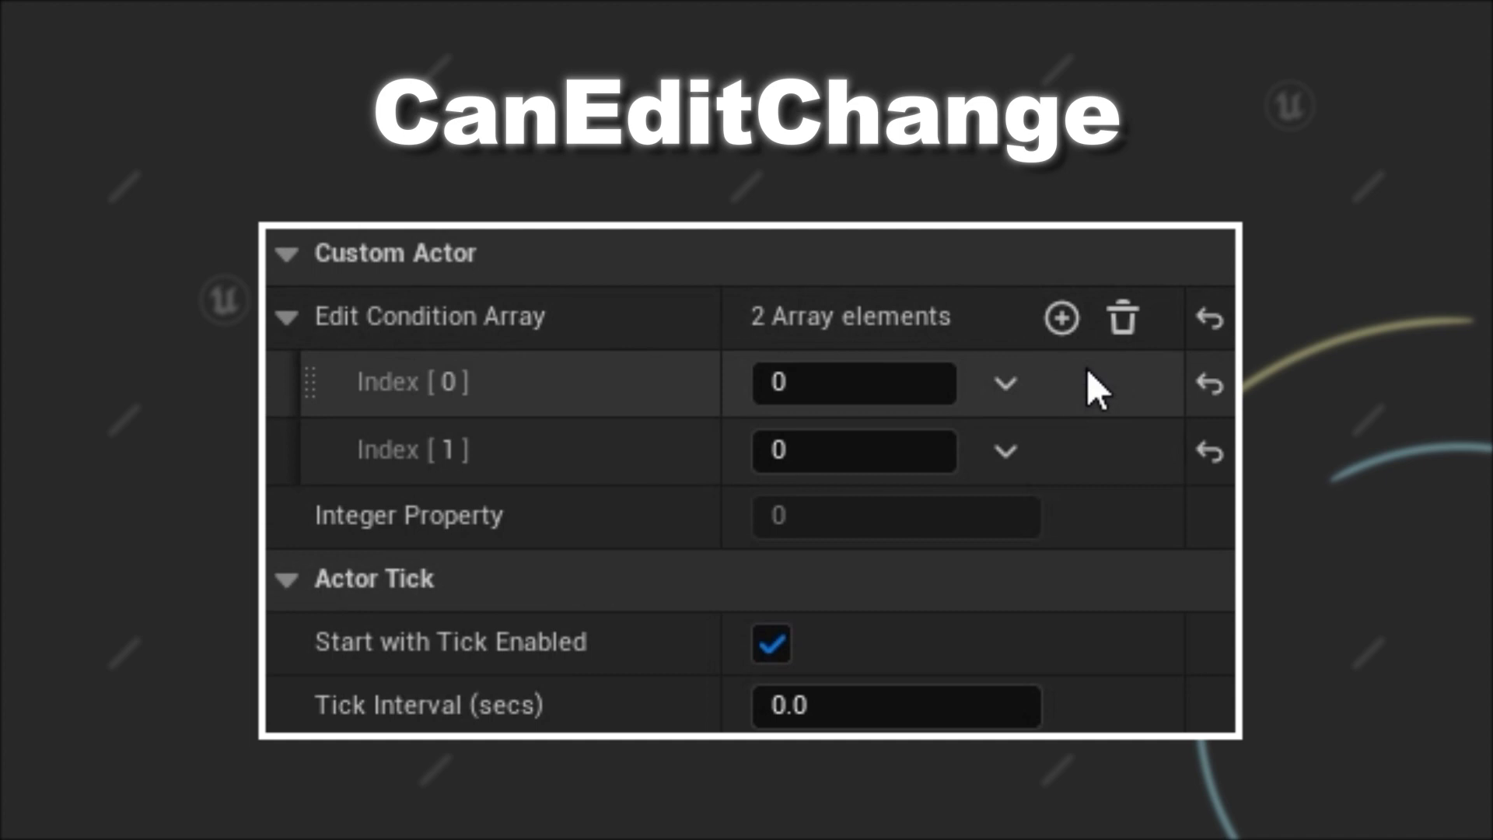
left_click(1063, 317)
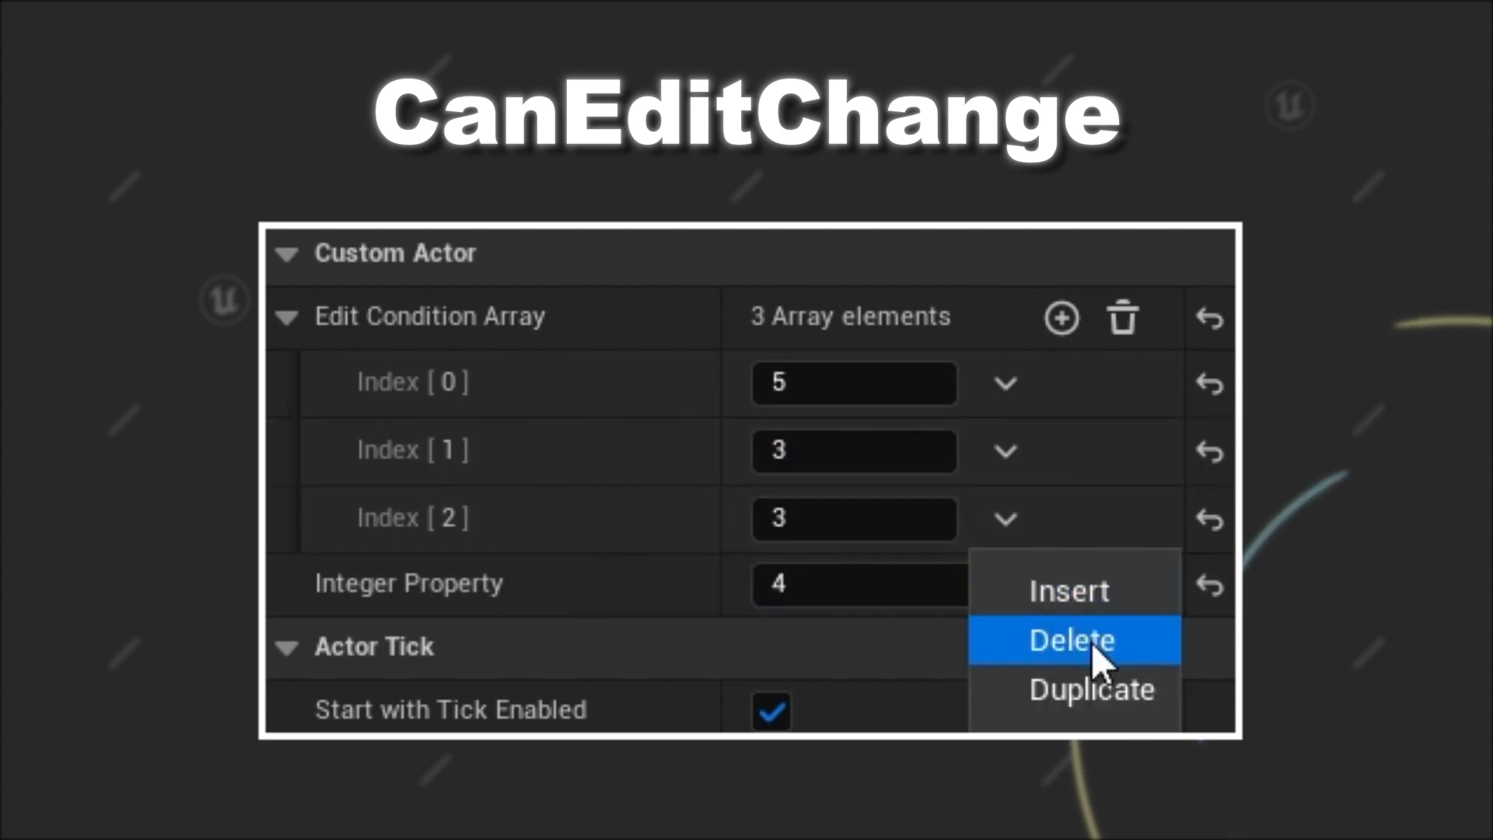
left_click(1070, 639)
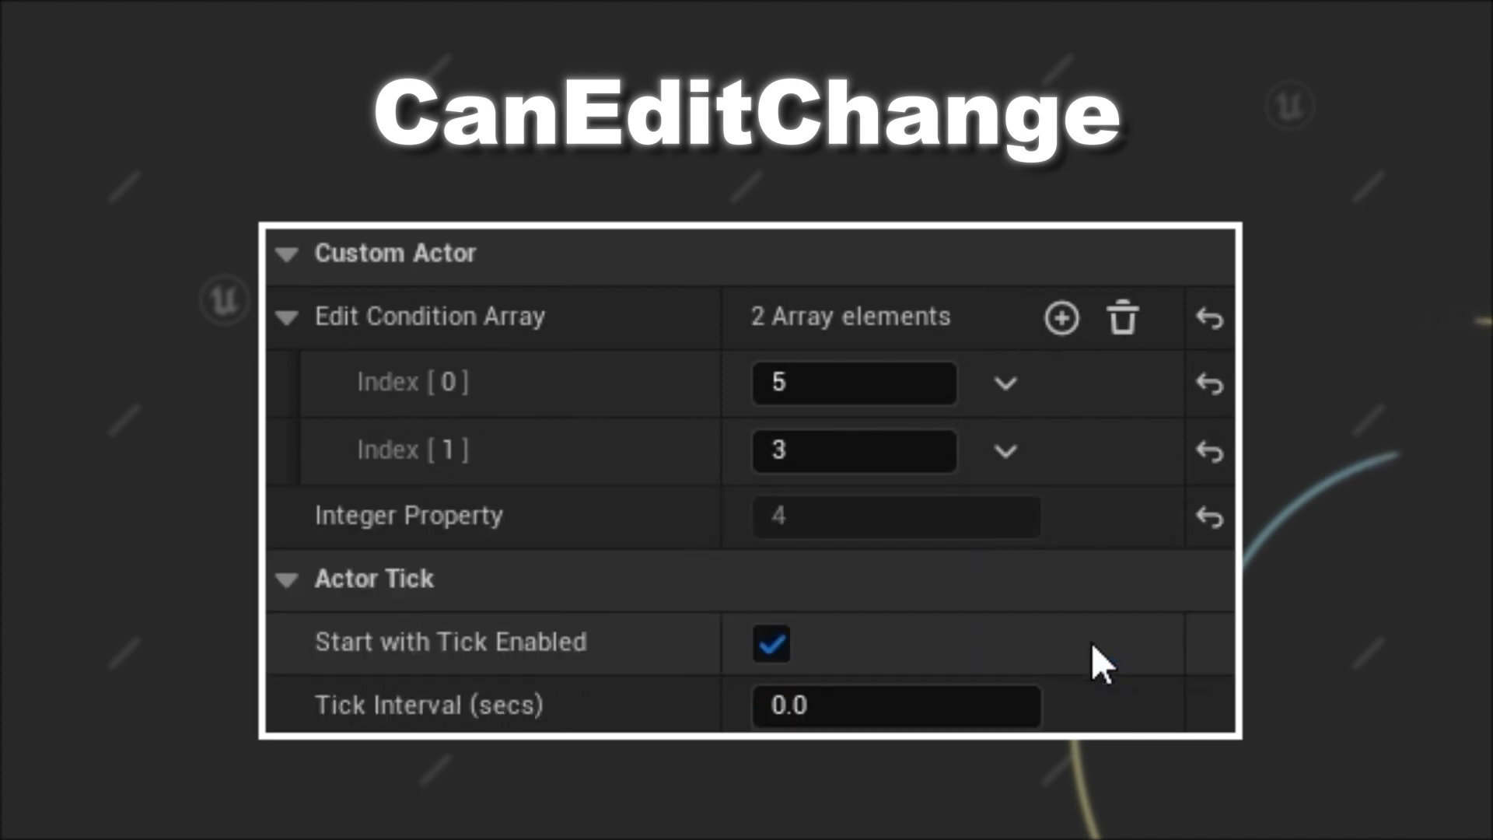